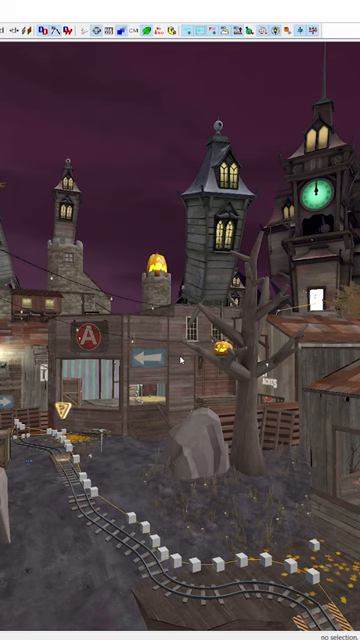
- Expand the Map menu to reveal the map-wide commands
click(106, 34)
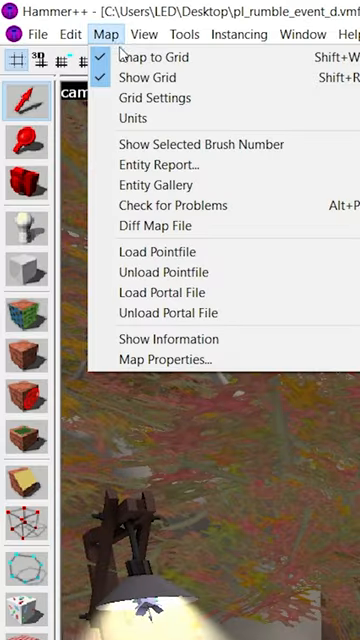
- Run Entity Report and select tf_halloween_gift_spawn_location in its Entities list
click(168, 164)
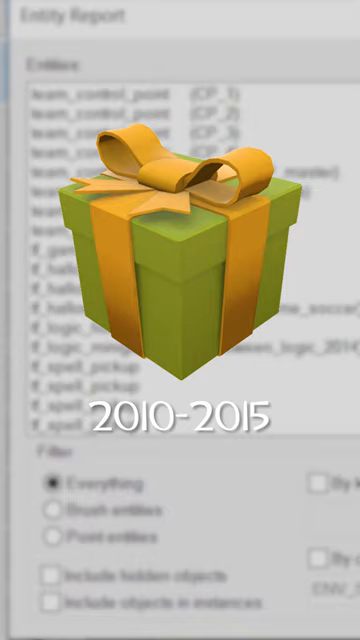
click(150, 268)
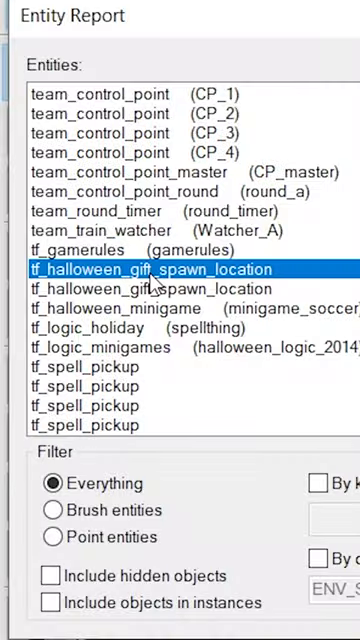